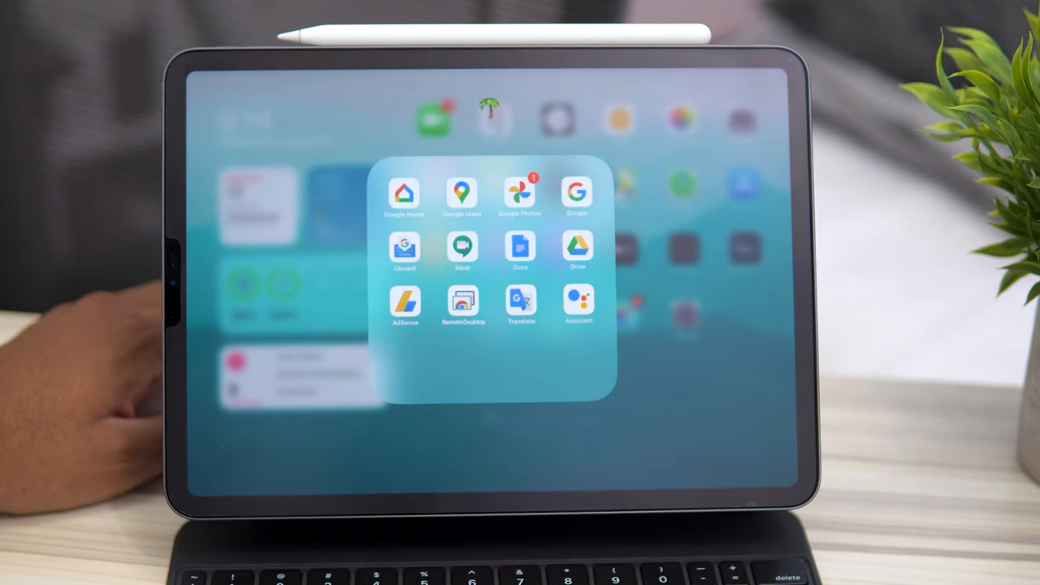
Look through Google Drive briefly before moving on to Reddit
{"action": "left_click", "coordinate": [521, 193]}
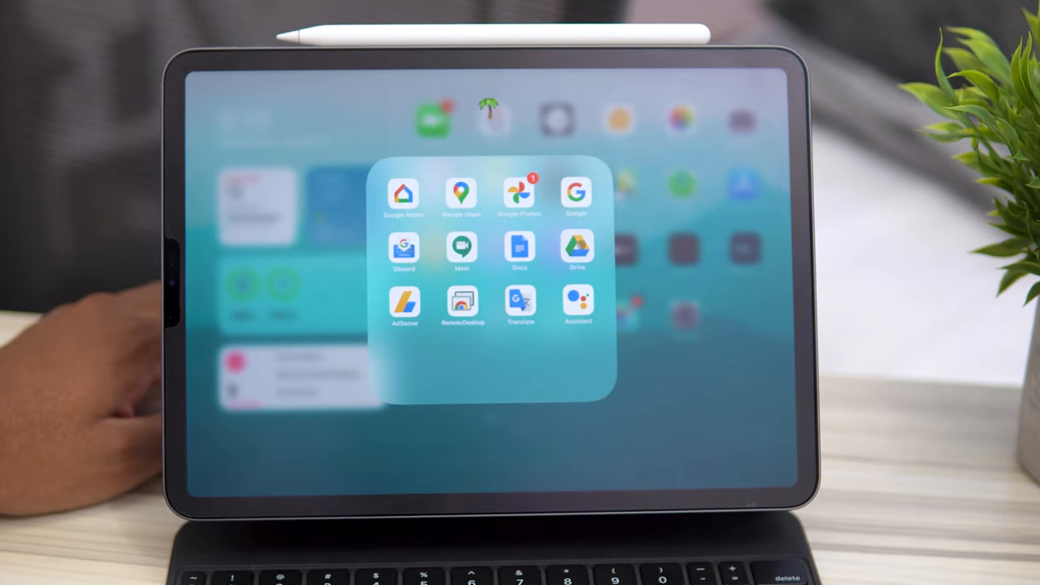
{"action": "left_click", "coordinate": [577, 248]}
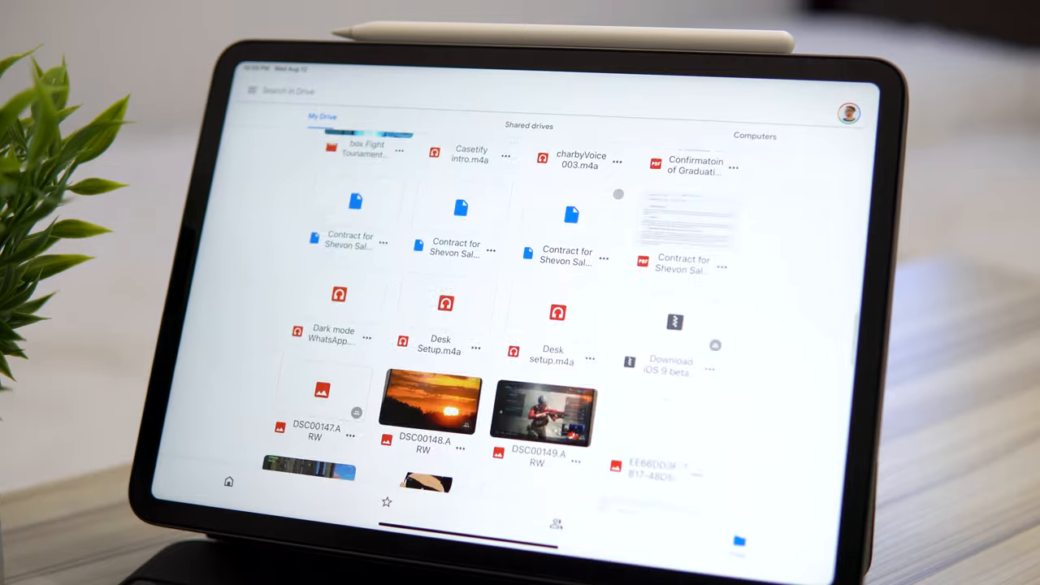
{"action": "scroll", "scroll_direction": "down", "scroll_amount": 3}
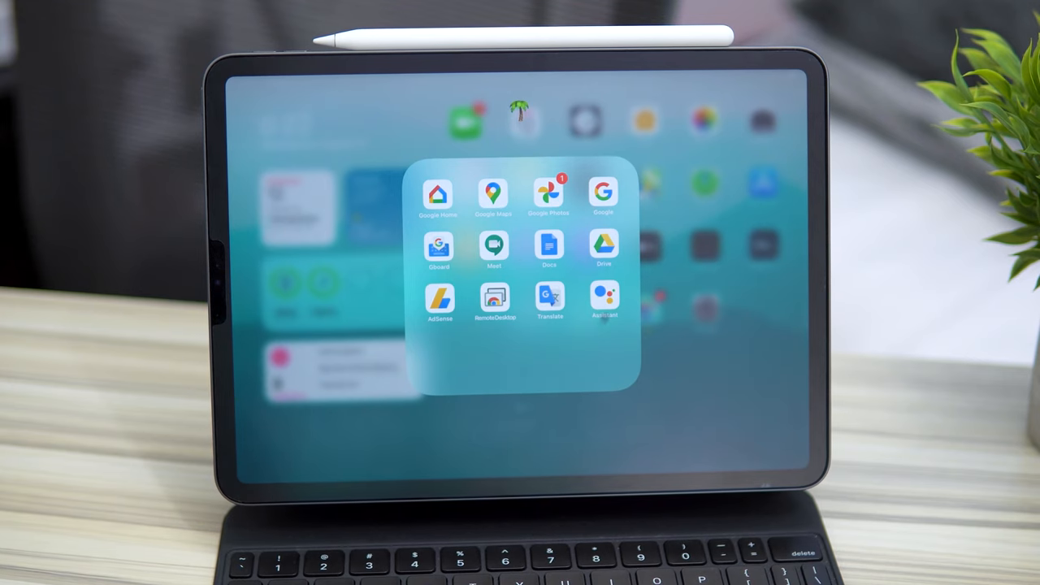
In Reddit, search "plants", browse the r/plants feed, then return to the home screen
{"action": "left_click", "coordinate": [605, 299]}
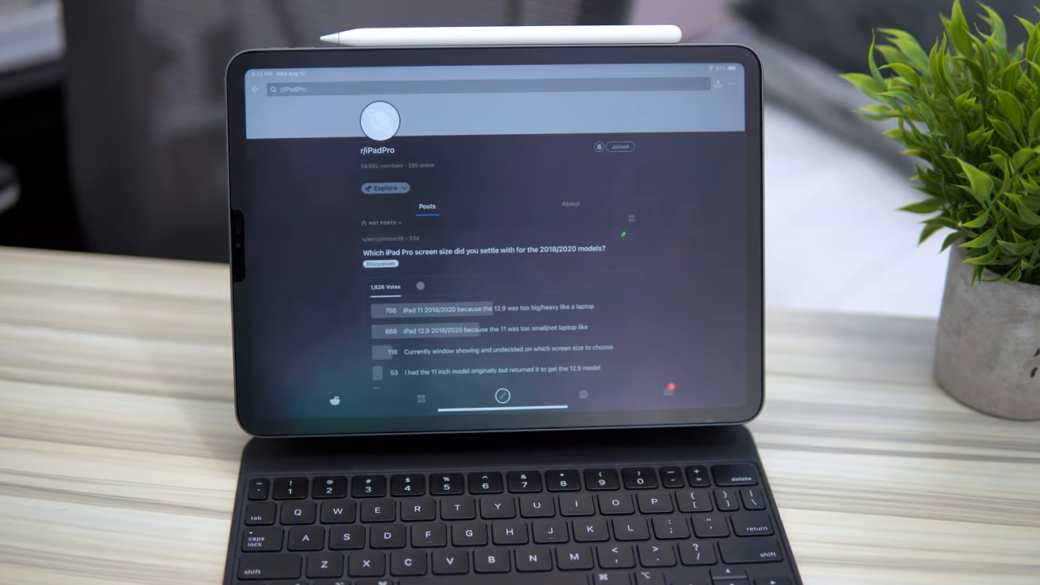
{"action": "scroll", "scroll_direction": "down", "scroll_amount": 3}
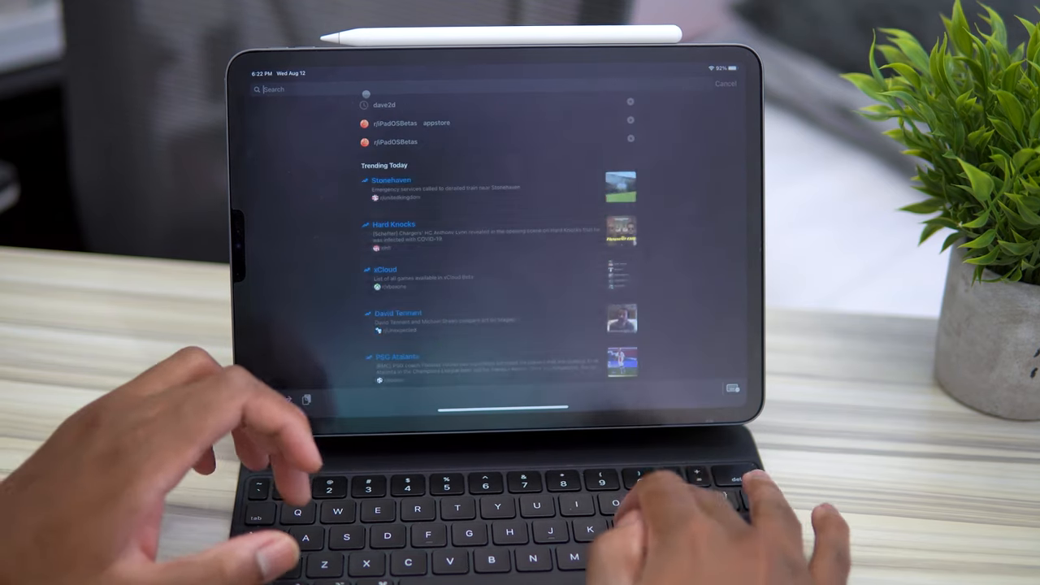
{"action": "type", "text": "plants"}
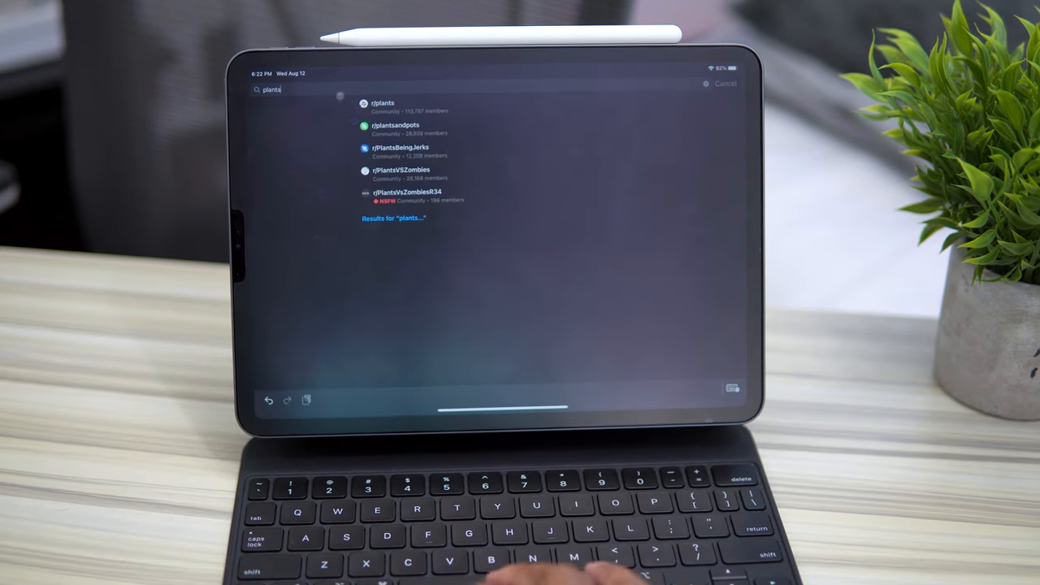
{"action": "left_click", "coordinate": [382, 105]}
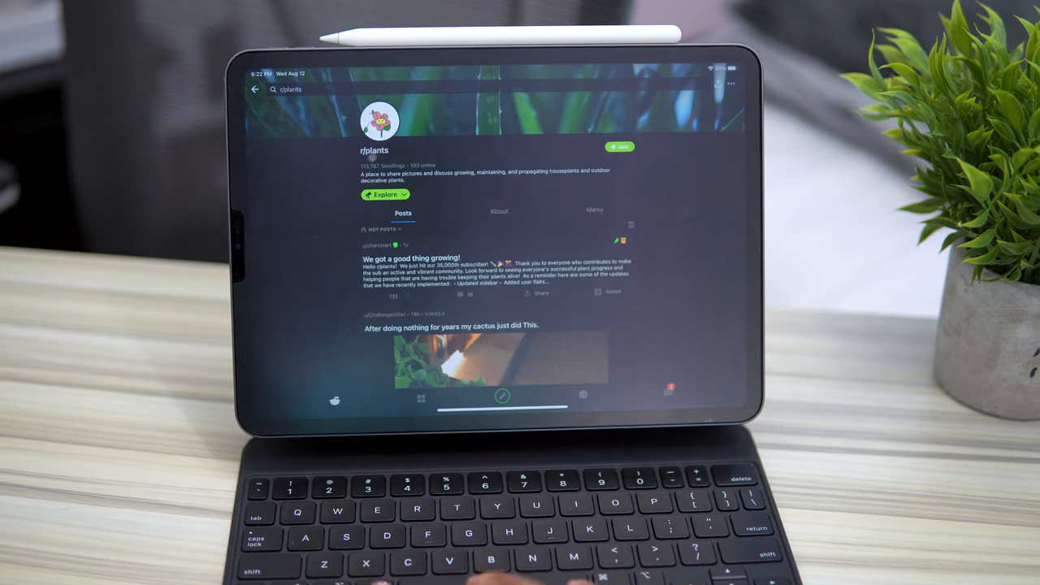
{"action": "scroll", "scroll_direction": "down", "scroll_amount": 3}
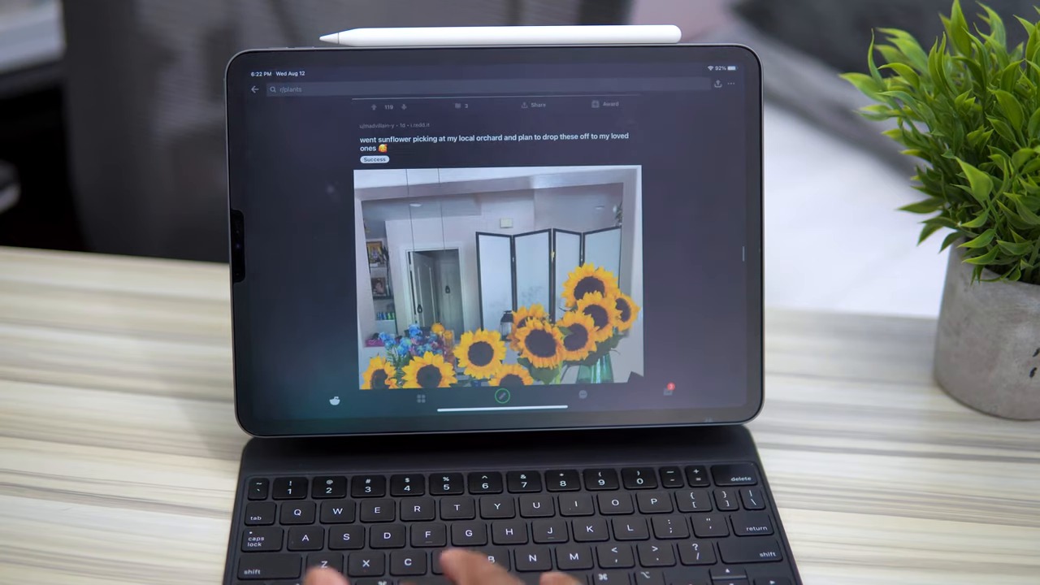
{"action": "left_click", "coordinate": [325, 90]}
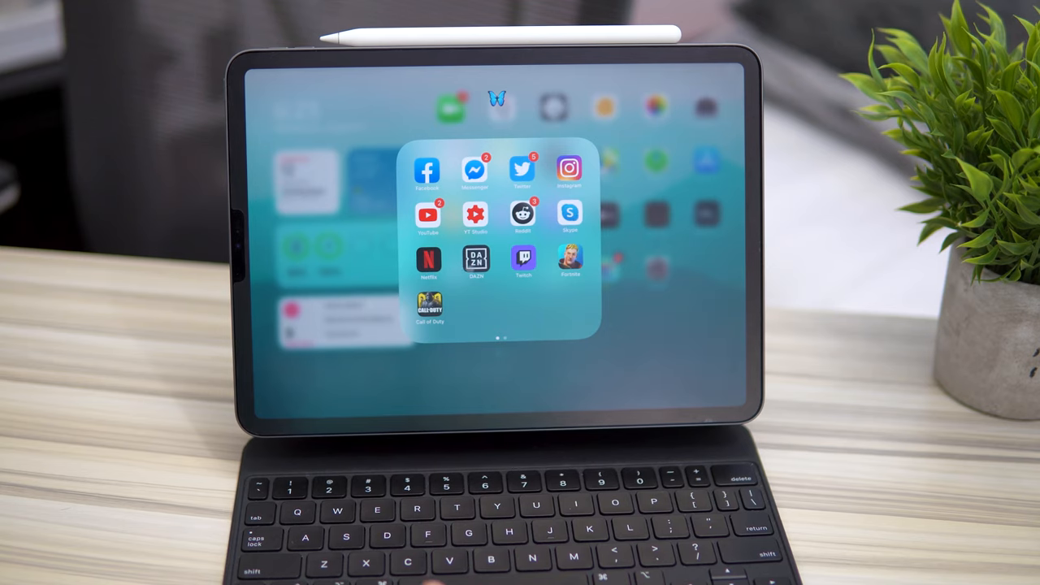
Launch DAZN, allow its notifications, then swipe back toward the creative apps folder
{"action": "left_click", "coordinate": [475, 259]}
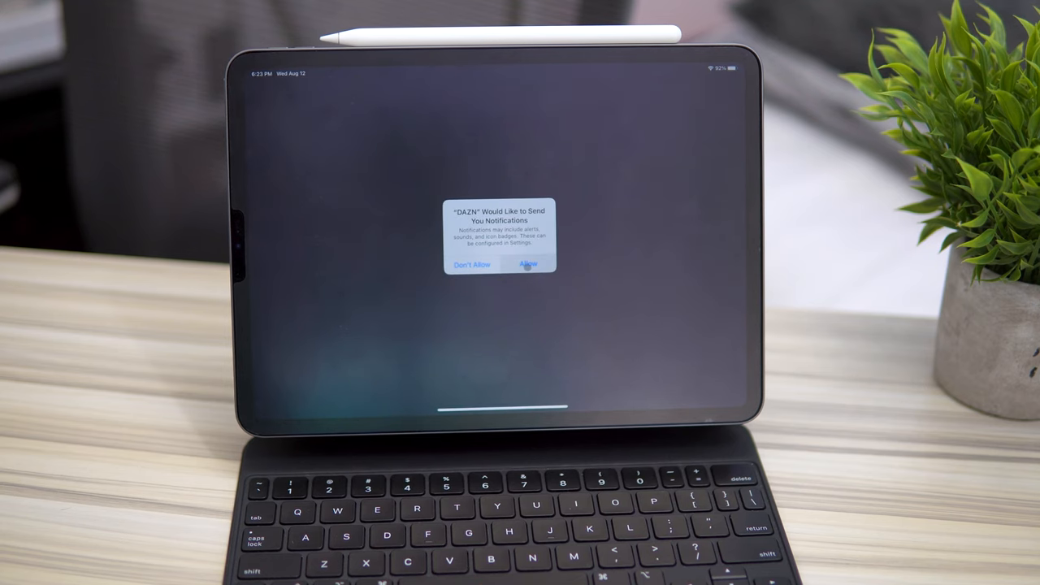
{"action": "left_click", "coordinate": [529, 263]}
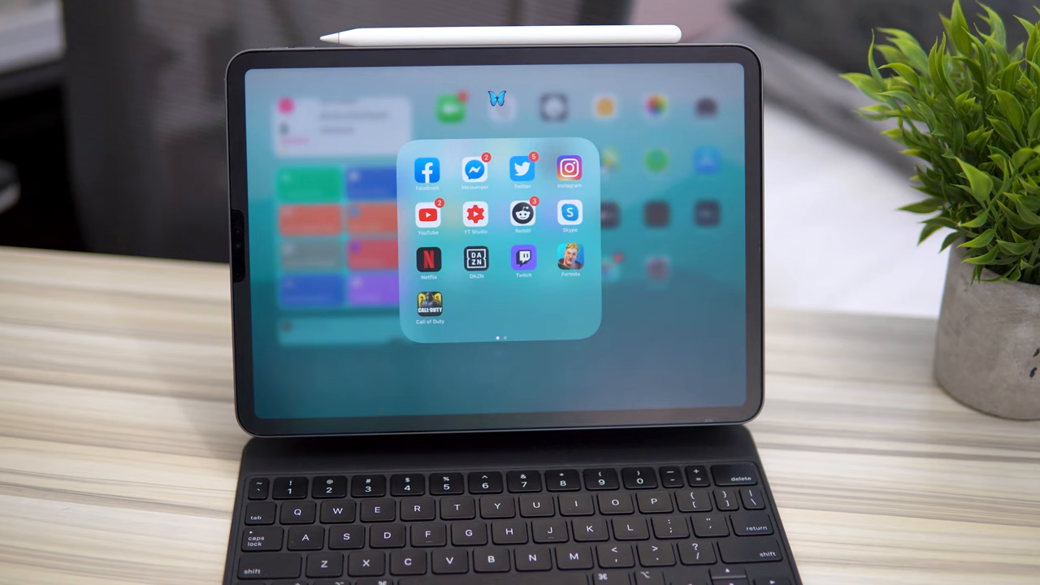
{"action": "scroll", "scroll_direction": "left", "scroll_amount": 3}
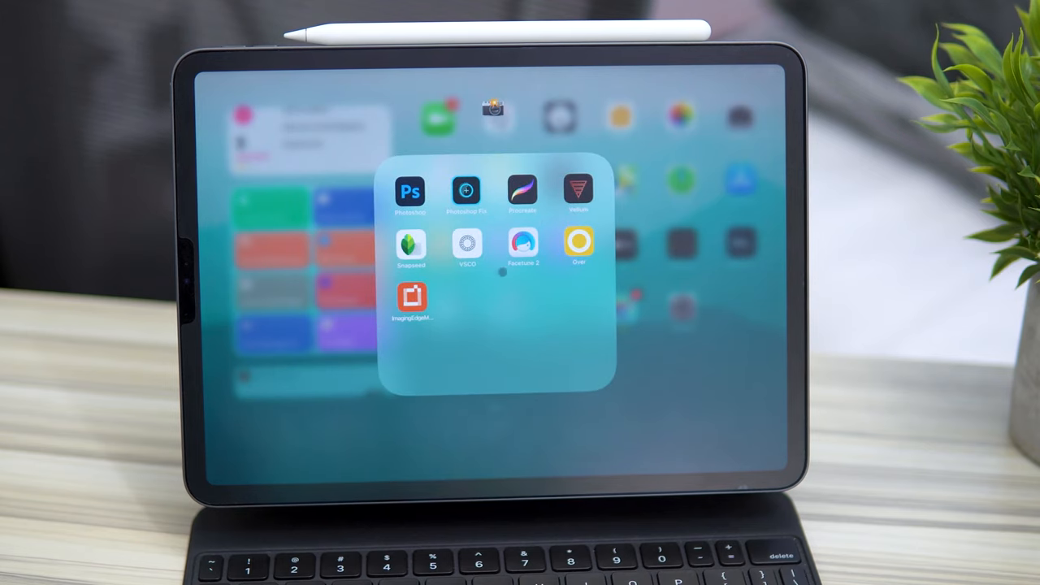
Launch Facetune 2 from the creative apps folder
{"action": "left_click", "coordinate": [409, 244]}
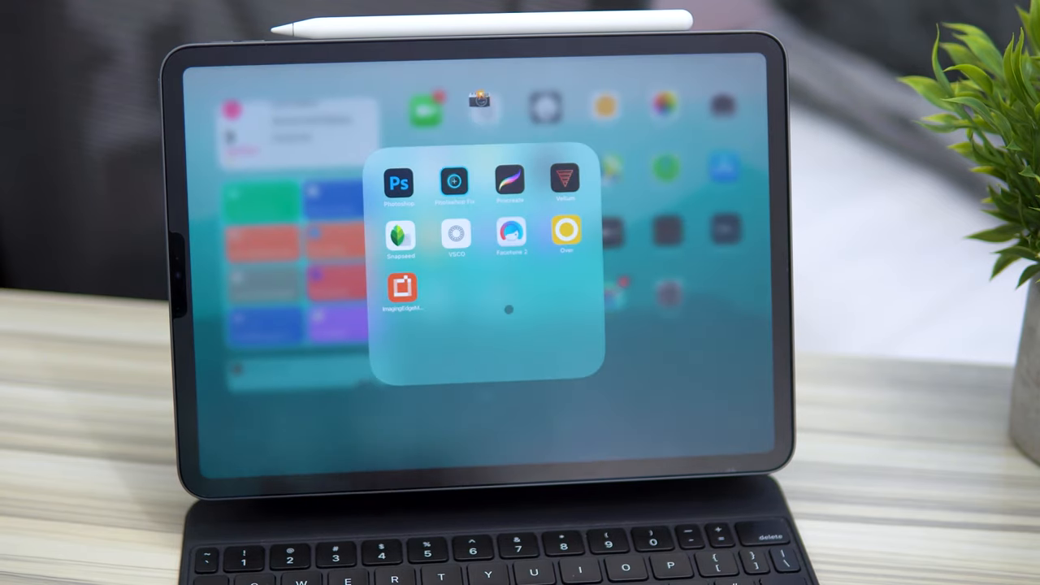
{"action": "left_click", "coordinate": [511, 236]}
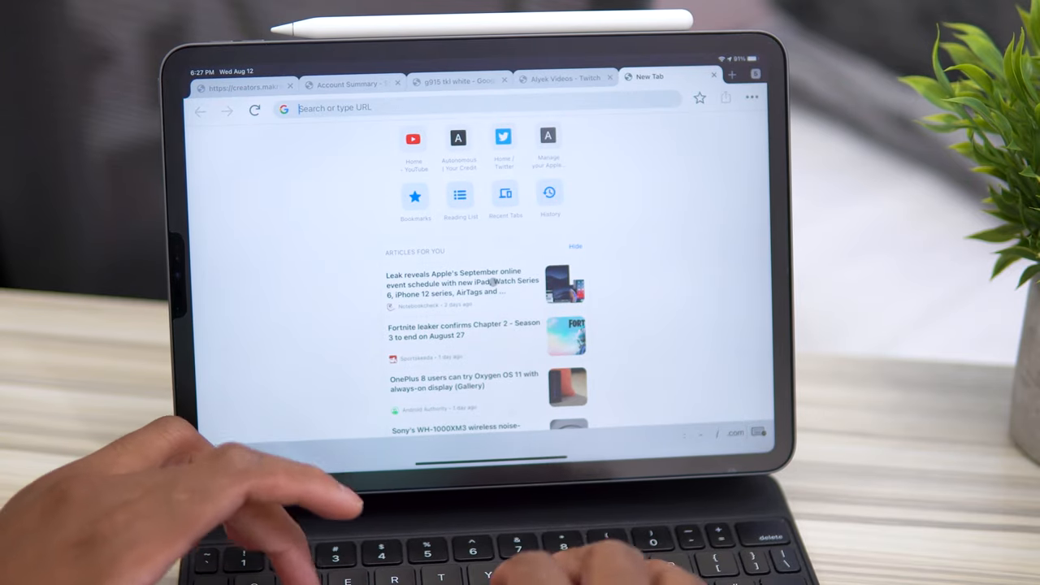
Search Google for "shevon" in Chrome, skim the results, then switch to Discord
{"action": "type", "text": "shevon"}
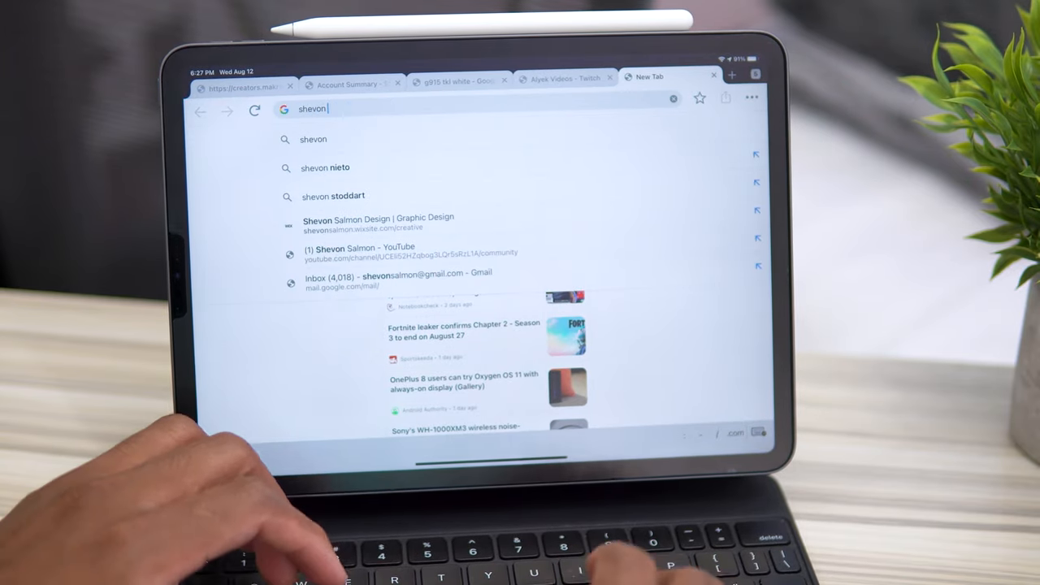
{"action": "key", "text": "Return"}
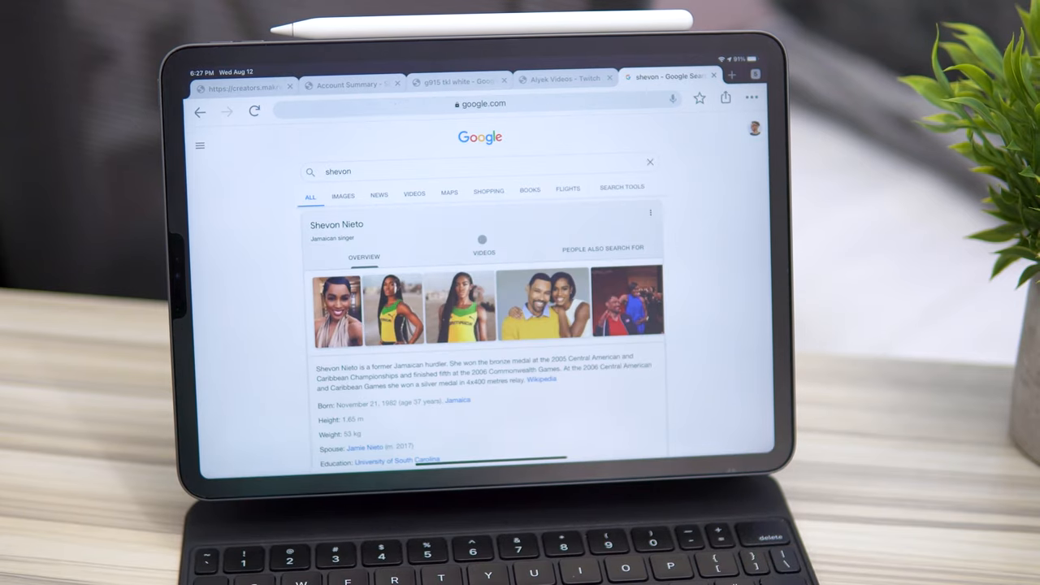
{"action": "scroll", "scroll_direction": "down", "scroll_amount": 3}
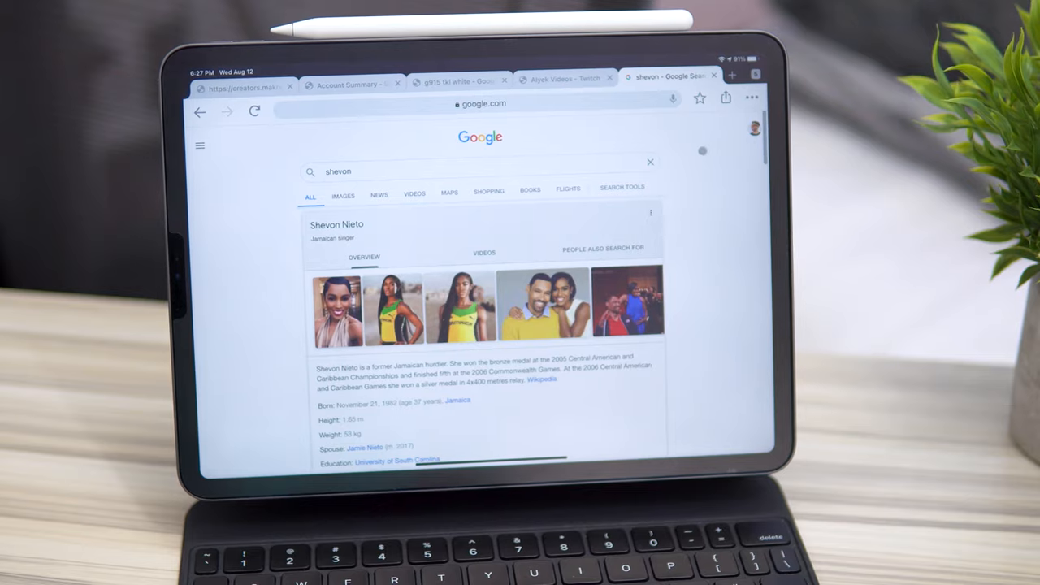
{"action": "key", "text": "home"}
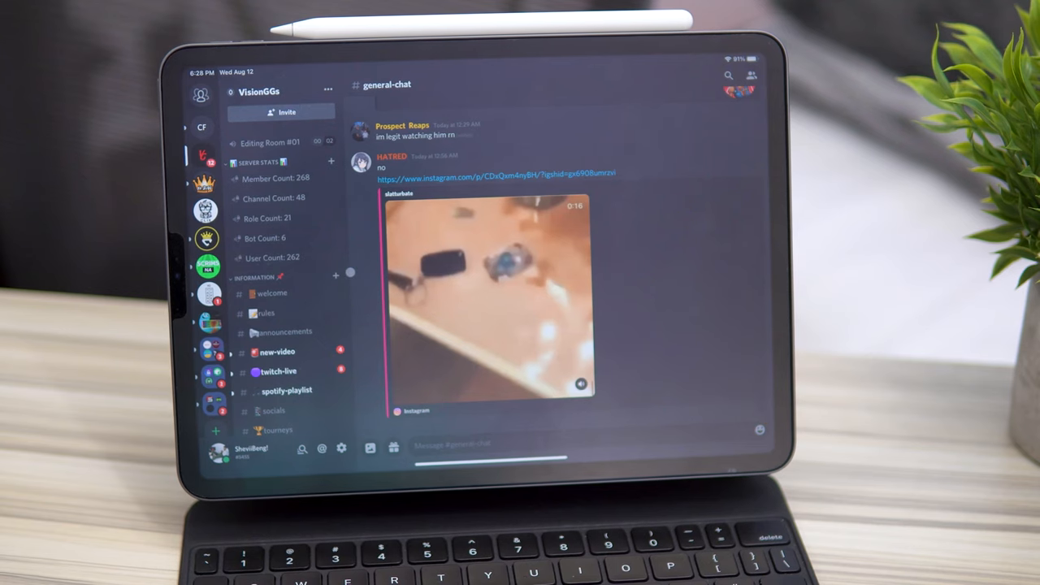
Scroll back through the #general-chat conversation in Discord
{"action": "scroll", "scroll_direction": "down", "scroll_amount": 3}
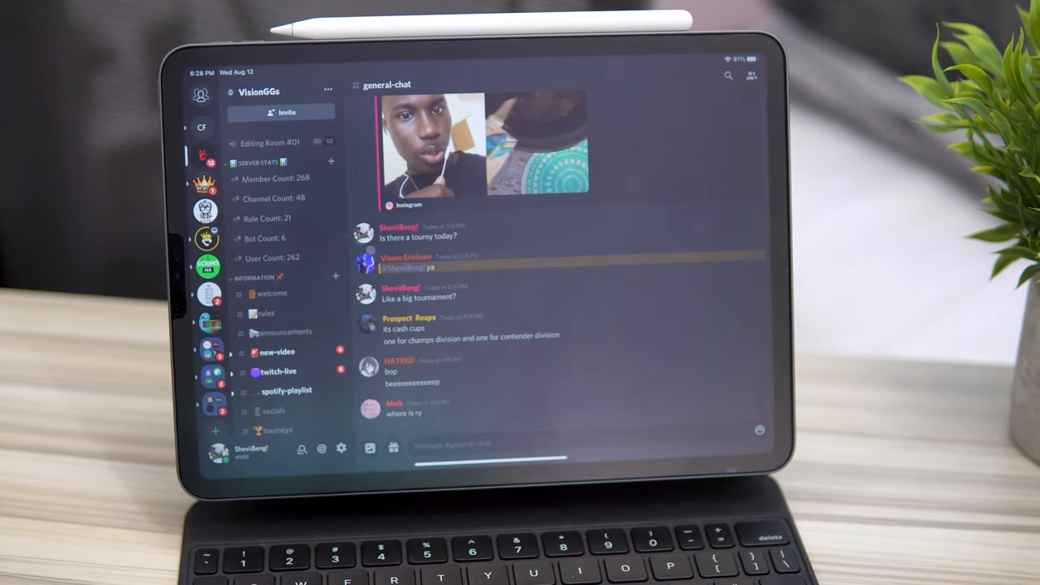
{"action": "scroll", "scroll_direction": "down", "scroll_amount": 3}
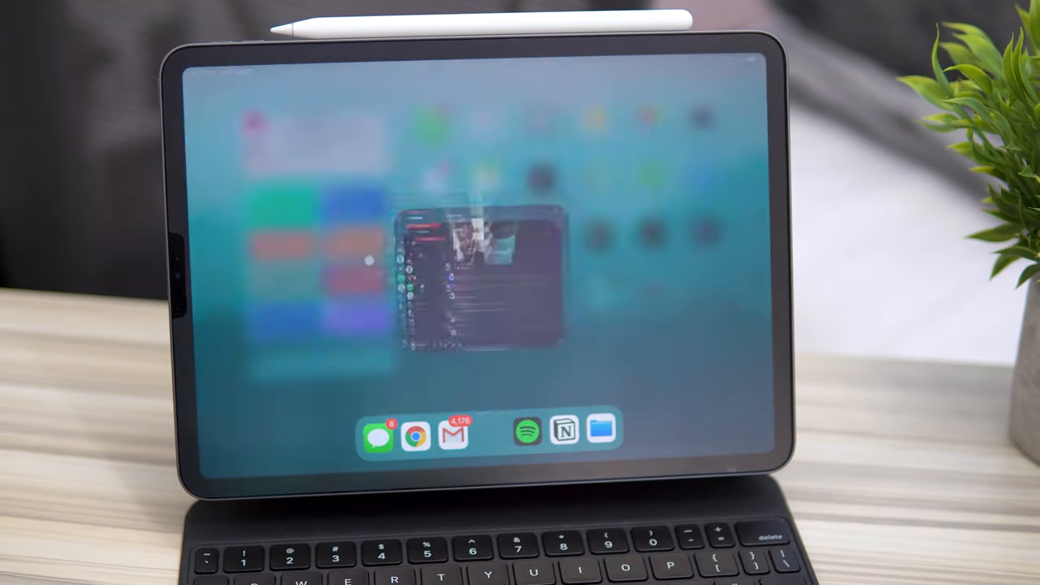
Return home, launch Notion and start editing the My Gaming Peripherals page
{"action": "left_click", "coordinate": [527, 432]}
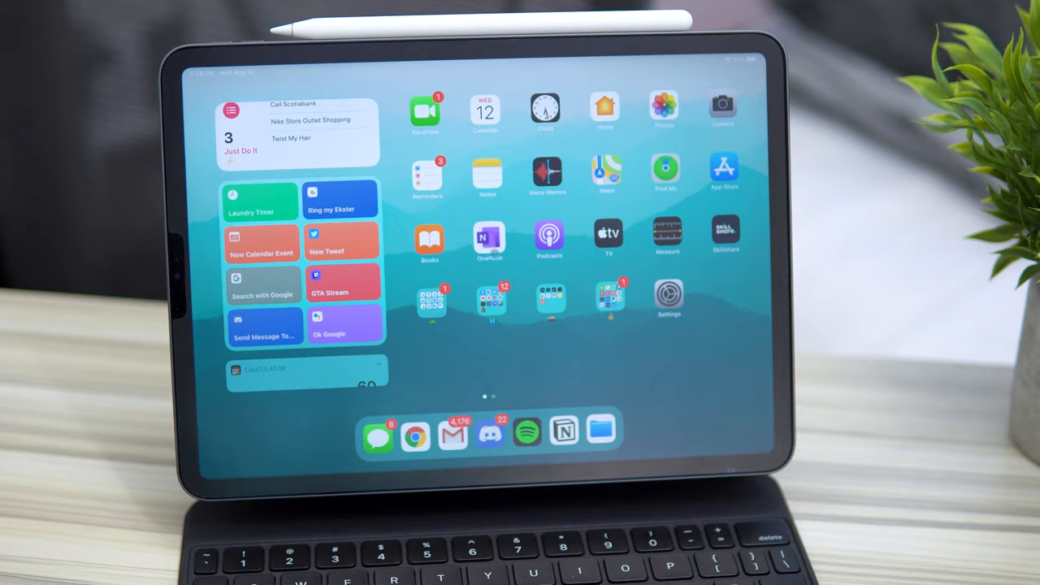
{"action": "left_click", "coordinate": [563, 431]}
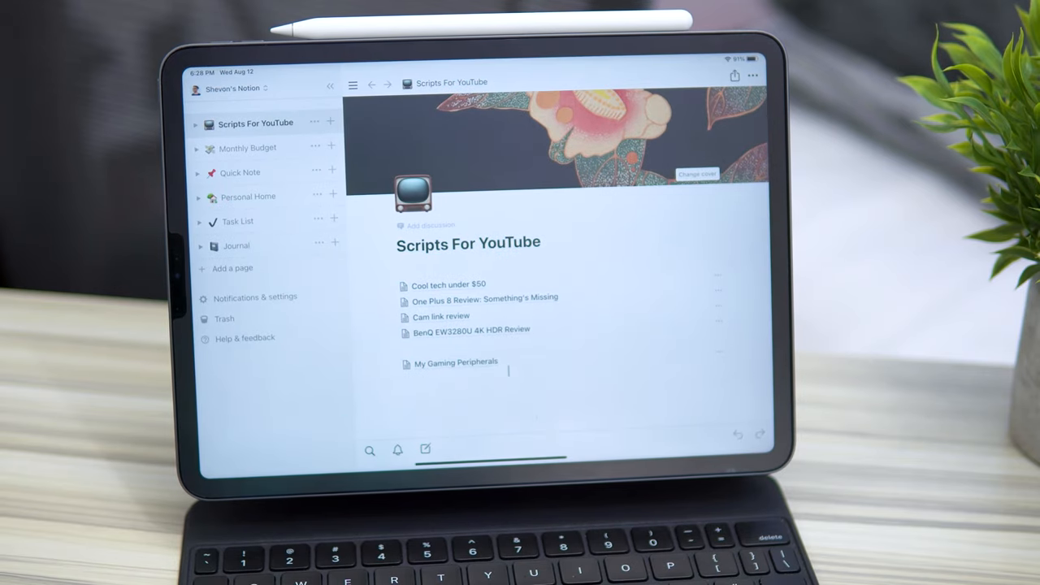
{"action": "left_click", "coordinate": [456, 361]}
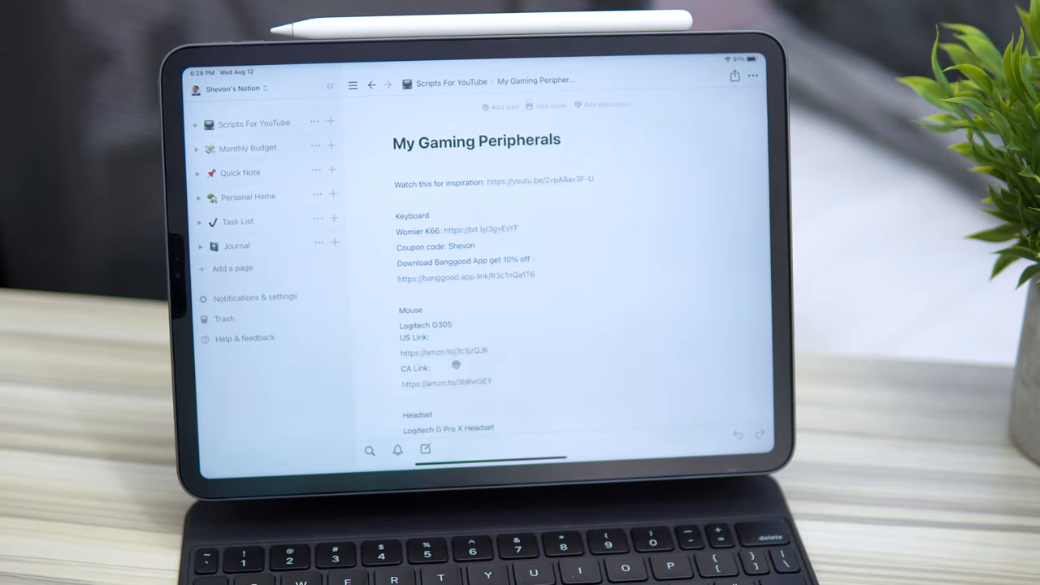
Add "Hello" under the Controller section, then go back to Scripts For YouTube
{"action": "scroll", "scroll_direction": "down", "scroll_amount": 3}
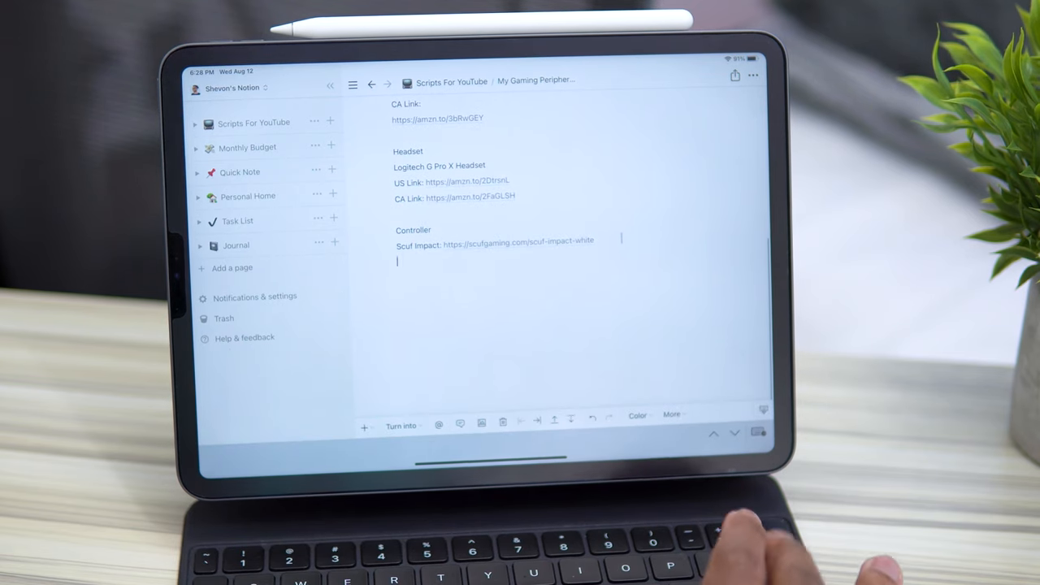
{"action": "type", "text": "Hello."}
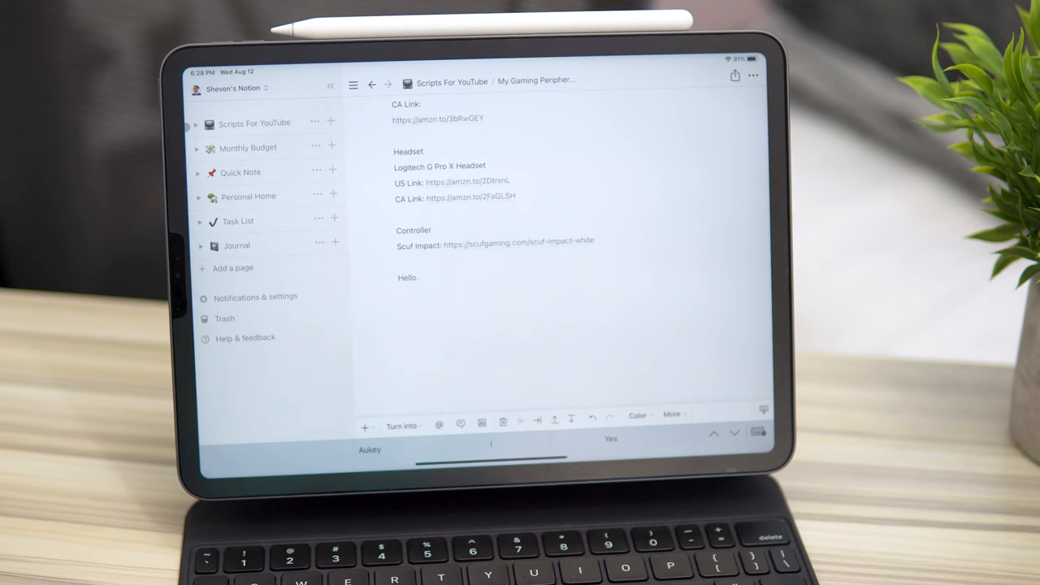
{"action": "left_click", "coordinate": [372, 81]}
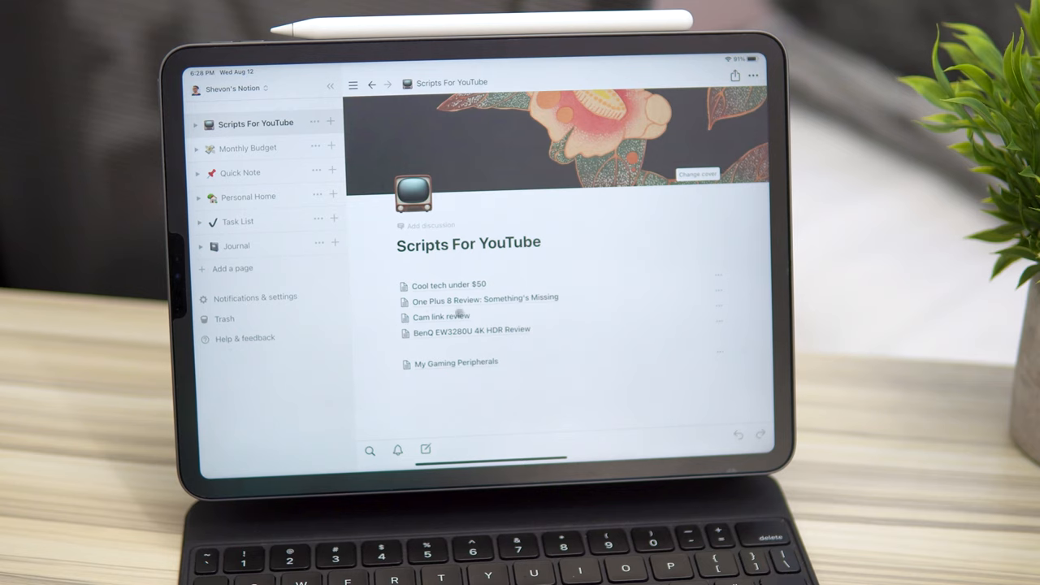
Peek at the One Plus 8 Review and Cool tech under $50 scripts, then open Monthly Budget
{"action": "left_click", "coordinate": [484, 300]}
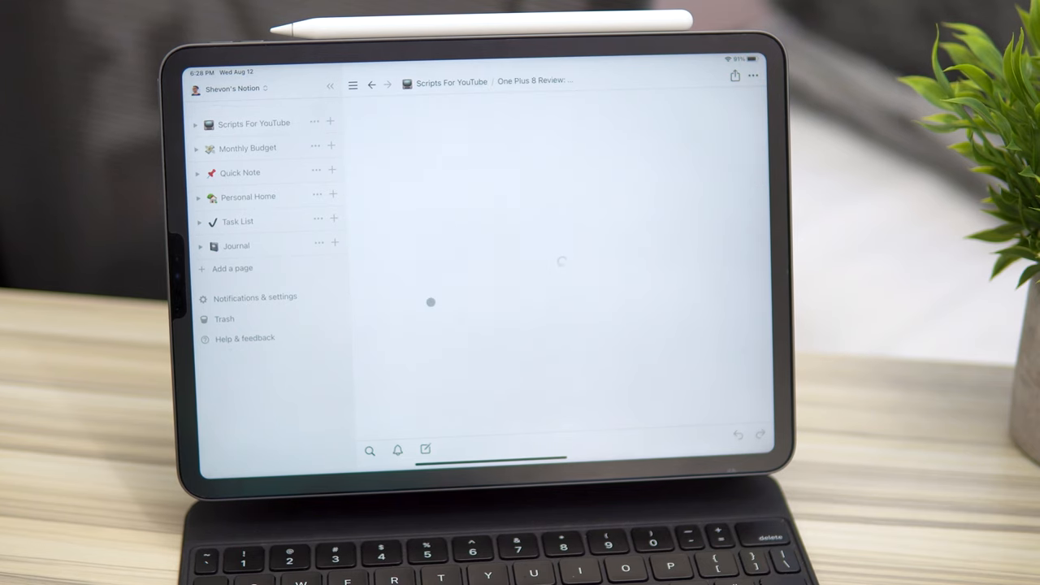
{"action": "left_click", "coordinate": [370, 85]}
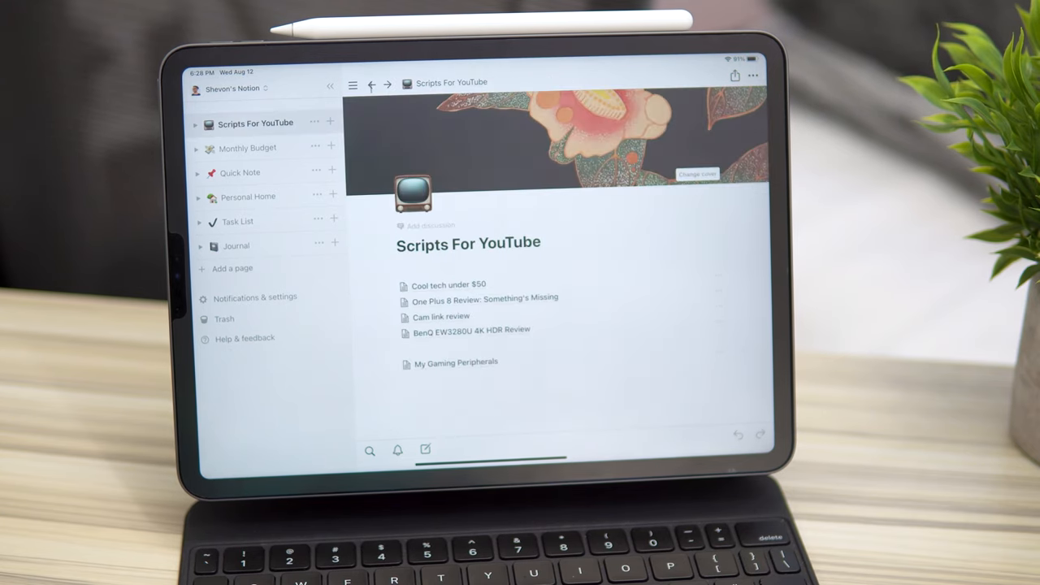
{"action": "left_click", "coordinate": [448, 284]}
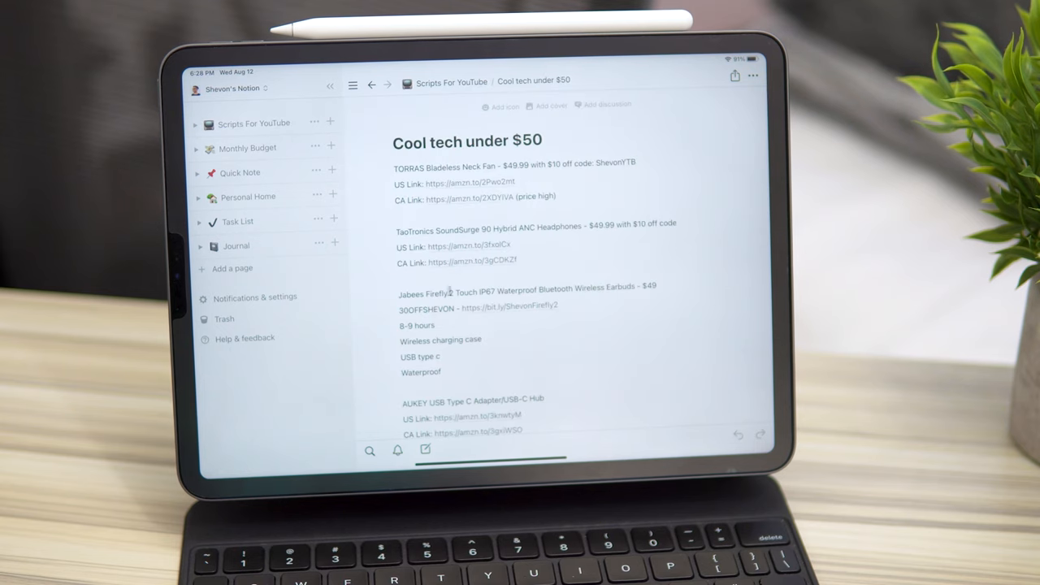
{"action": "left_click", "coordinate": [370, 81]}
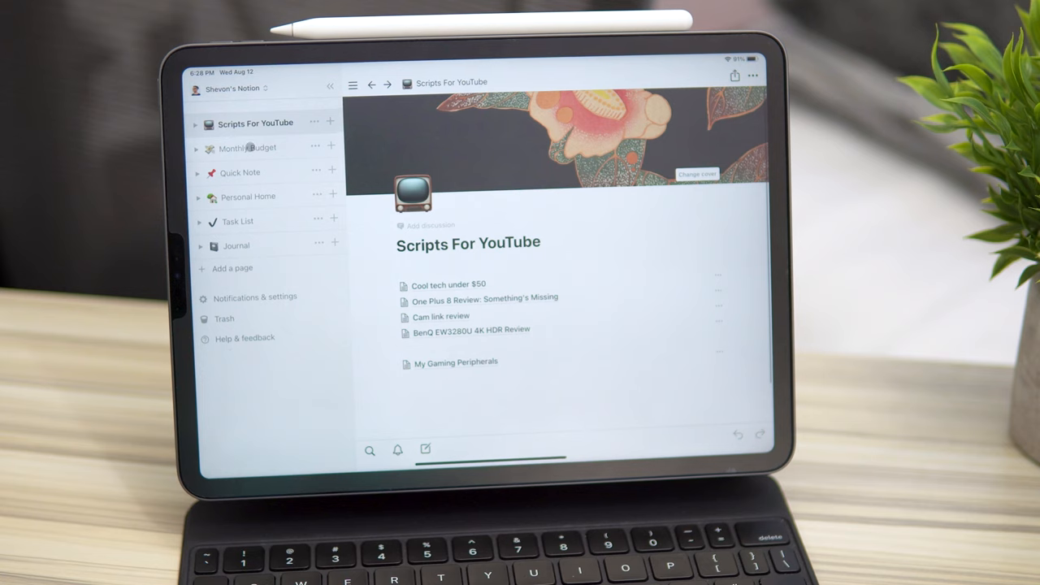
{"action": "left_click", "coordinate": [248, 147]}
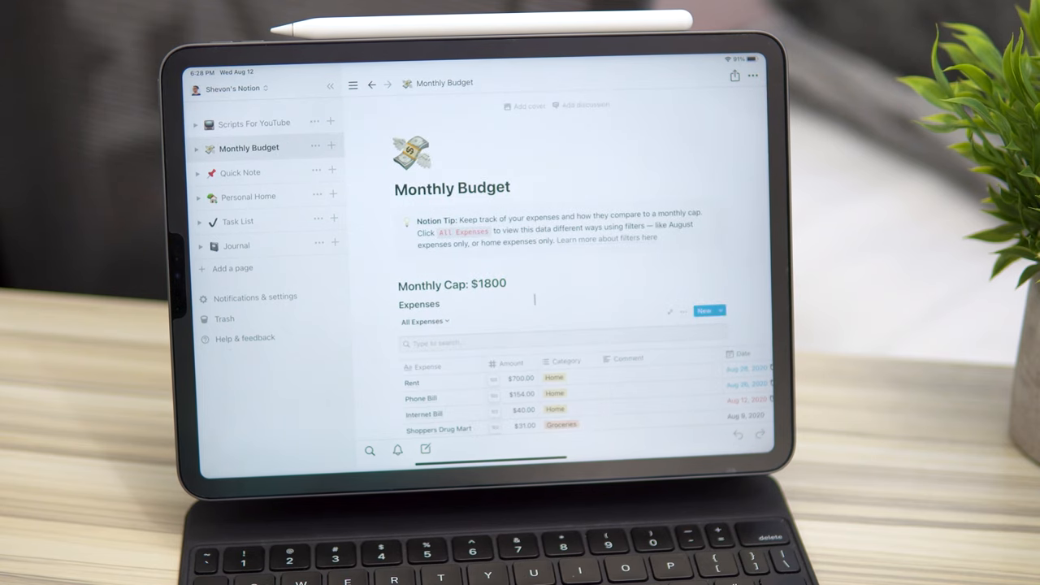
Scroll through the Monthly Budget expenses table, then return to Scripts For YouTube
{"action": "scroll", "scroll_direction": "down", "scroll_amount": 3}
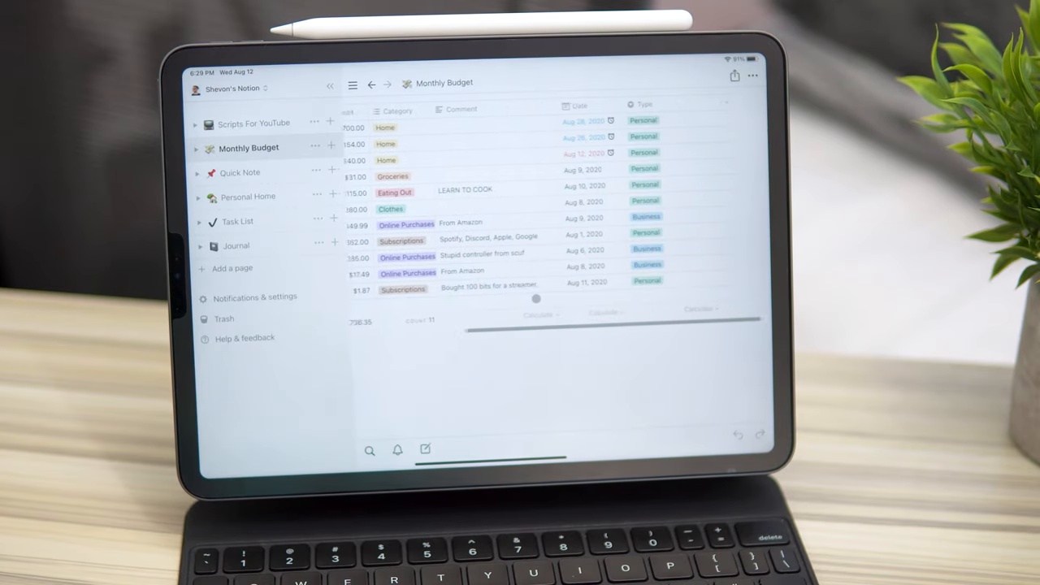
{"action": "scroll", "scroll_direction": "up", "scroll_amount": 3}
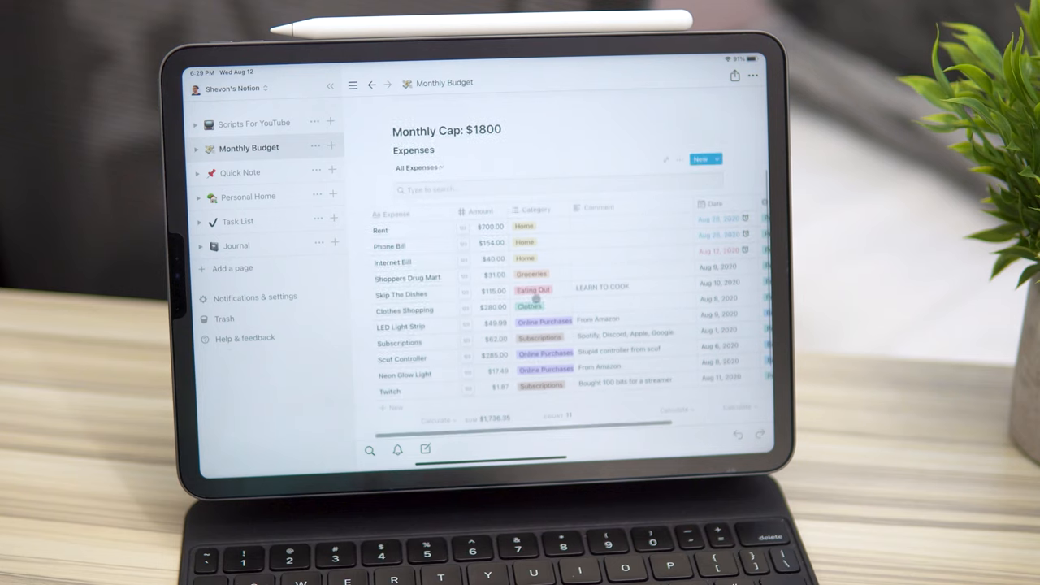
{"action": "left_click", "coordinate": [504, 130]}
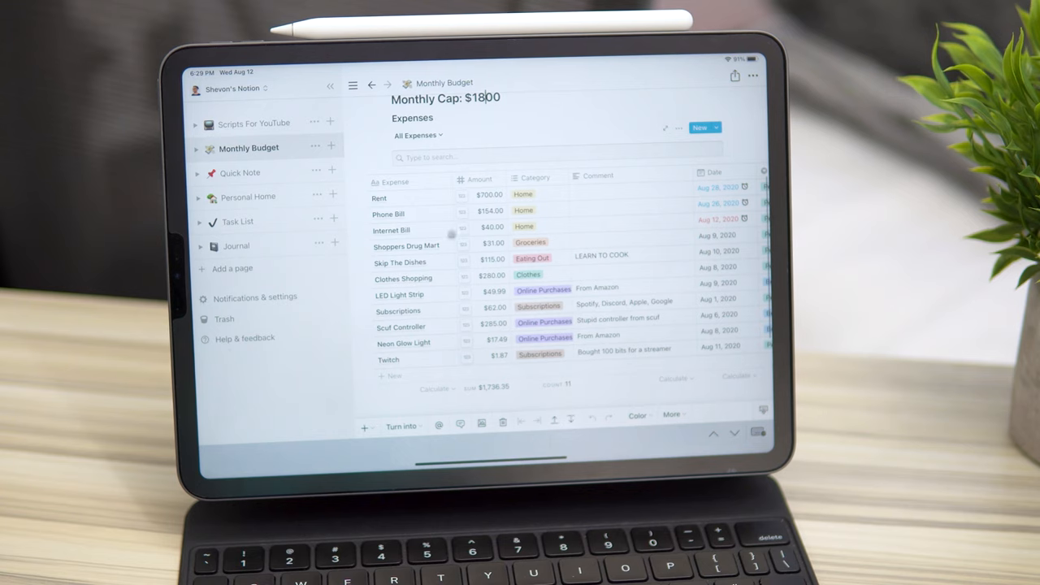
{"action": "mouse_move", "coordinate": [479, 280]}
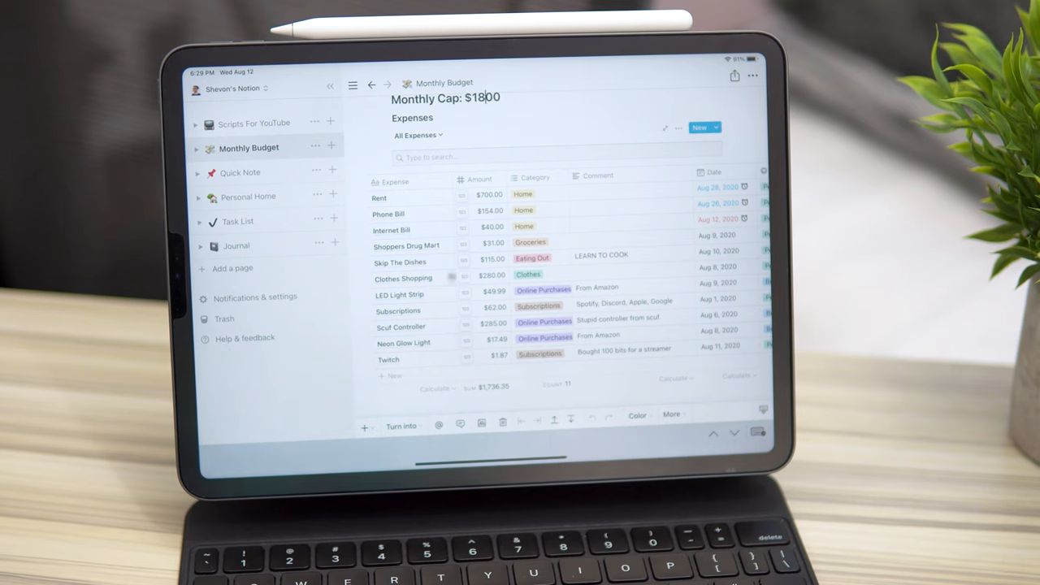
{"action": "scroll", "scroll_direction": "right", "scroll_amount": 3}
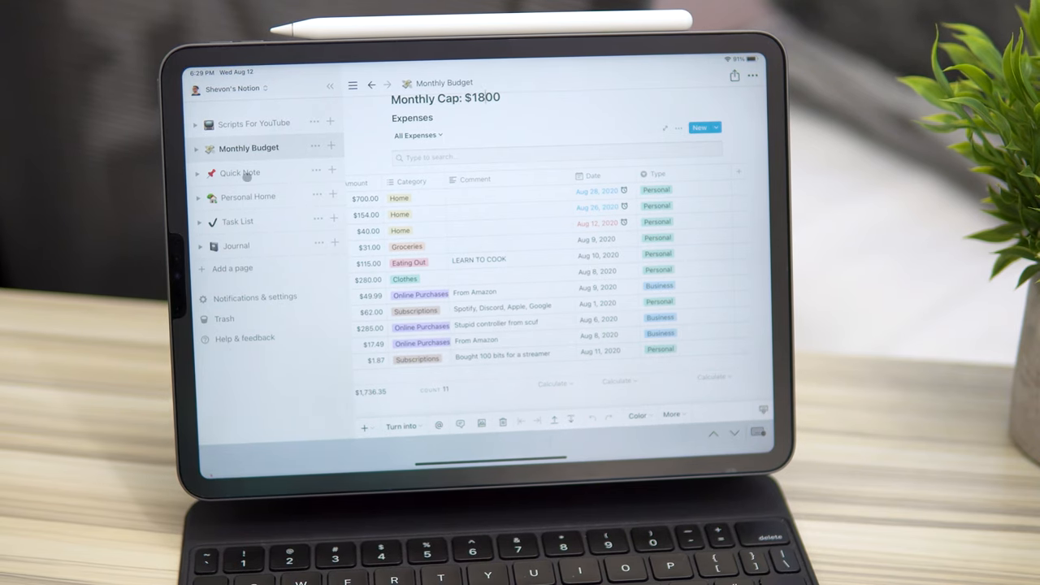
{"action": "left_click", "coordinate": [249, 197]}
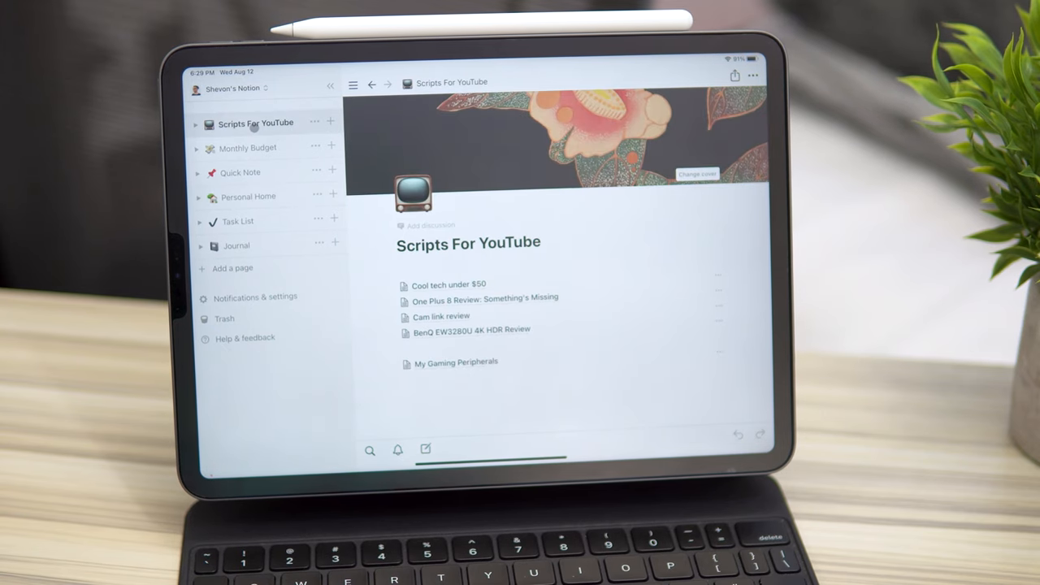
Leave Notion for the iPad home screen
{"action": "key", "text": "home"}
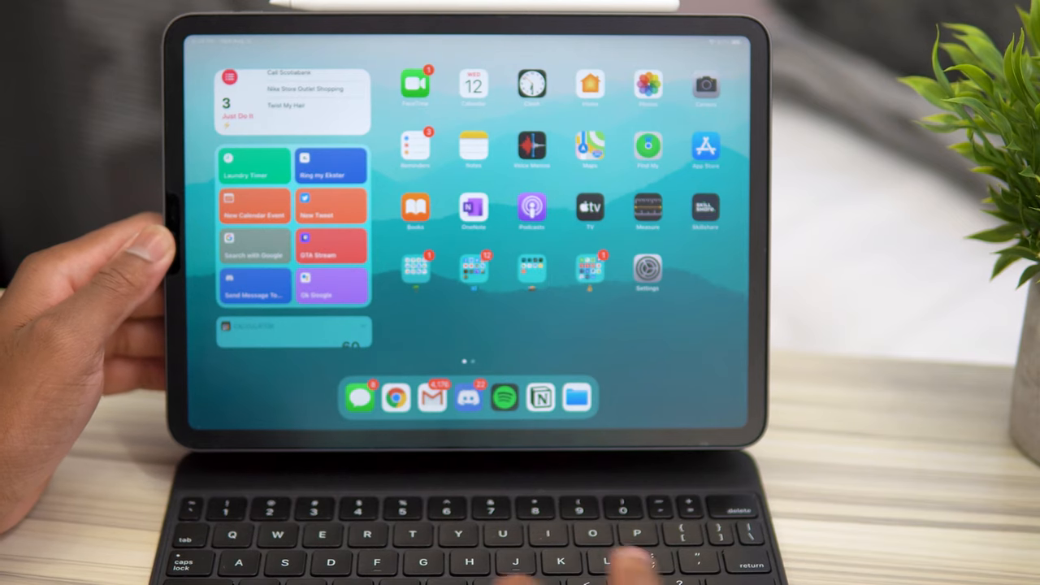
In Philips Hue's Bedroom room, switch scenes and apply the pale blue scene
{"action": "scroll", "scroll_direction": "left", "scroll_amount": 3}
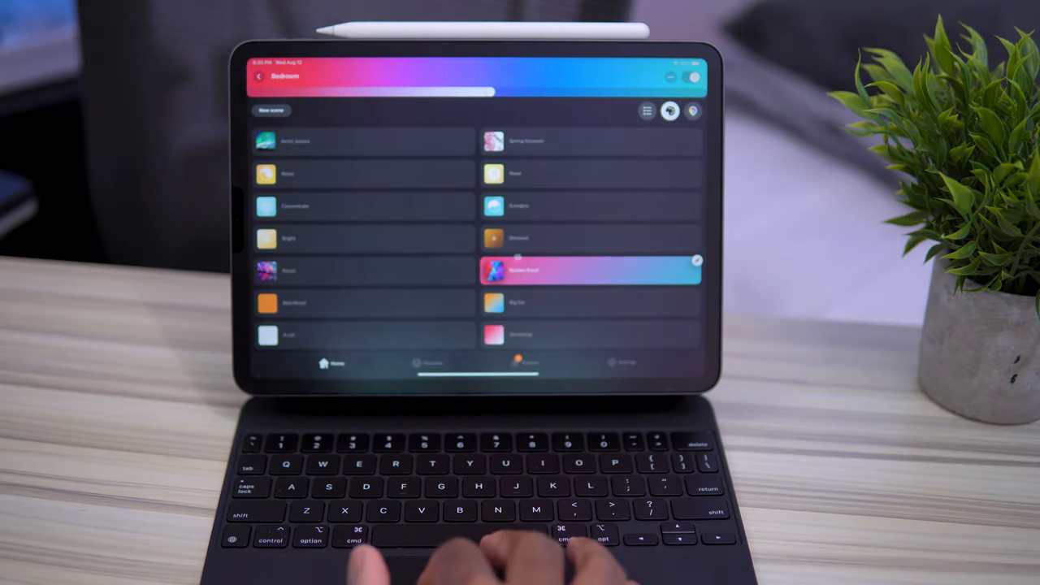
{"action": "left_click", "coordinate": [591, 303]}
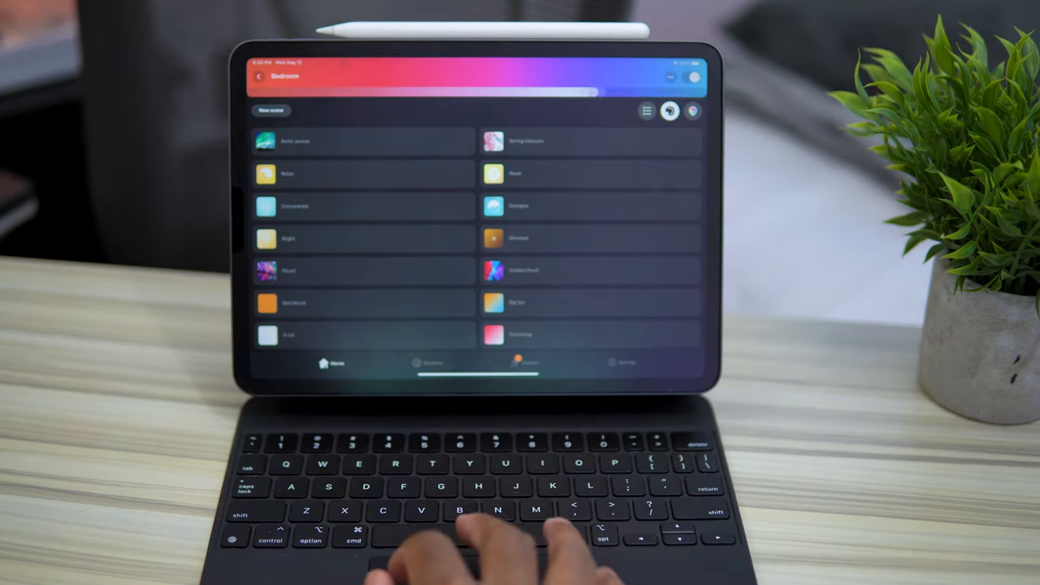
{"action": "left_click", "coordinate": [591, 205]}
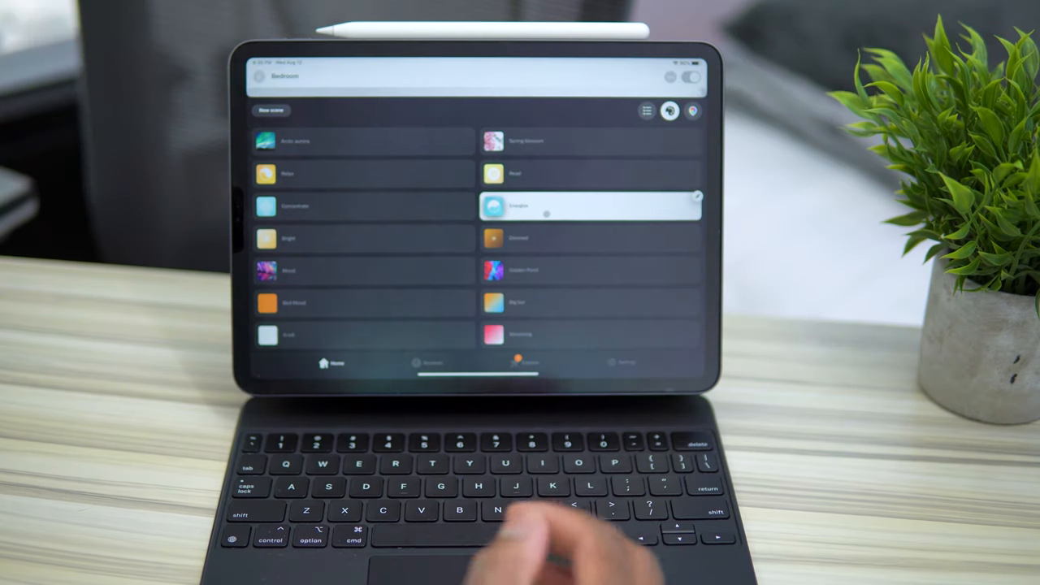
{"action": "left_click", "coordinate": [647, 111]}
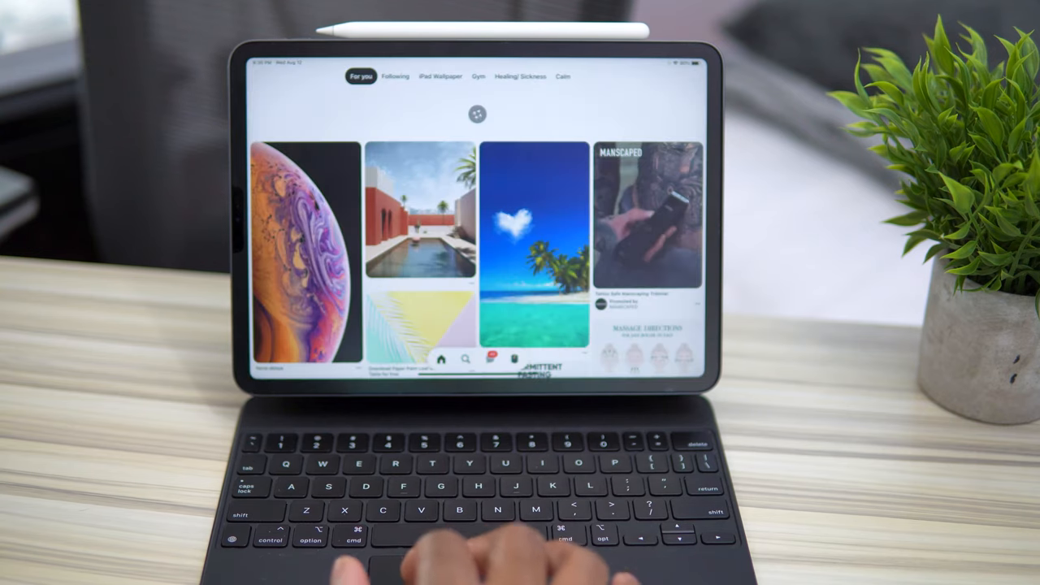
Leave Pinterest's For you feed and swipe back to the first home screen page
{"action": "scroll", "scroll_direction": "down", "scroll_amount": 3}
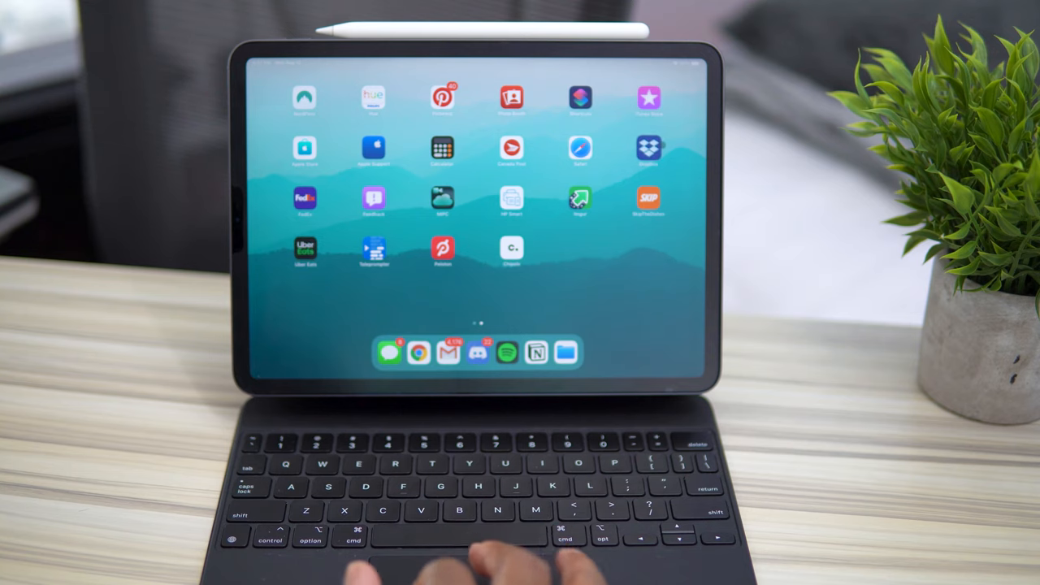
{"action": "scroll", "scroll_direction": "left", "scroll_amount": 3}
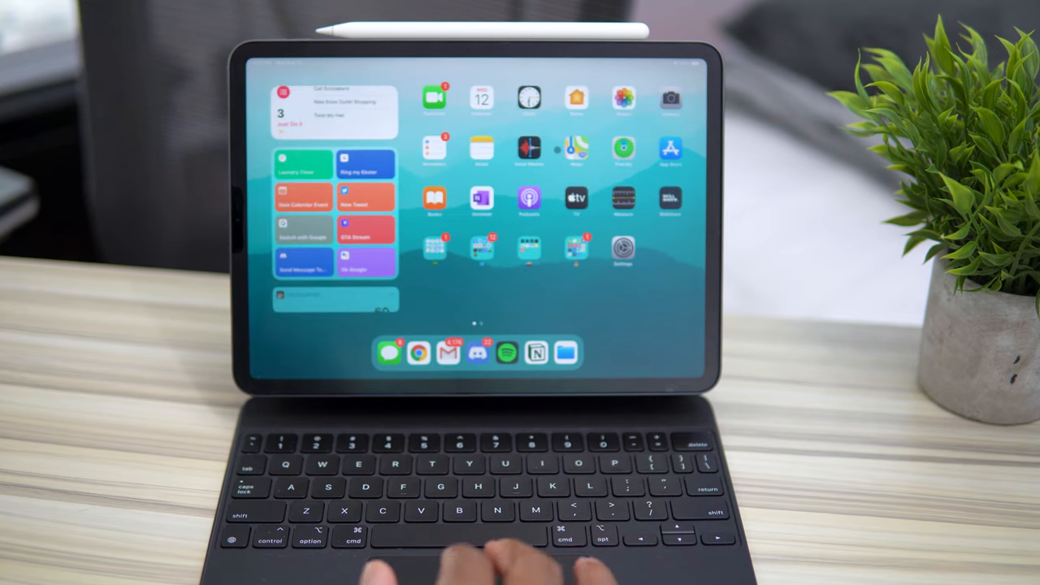